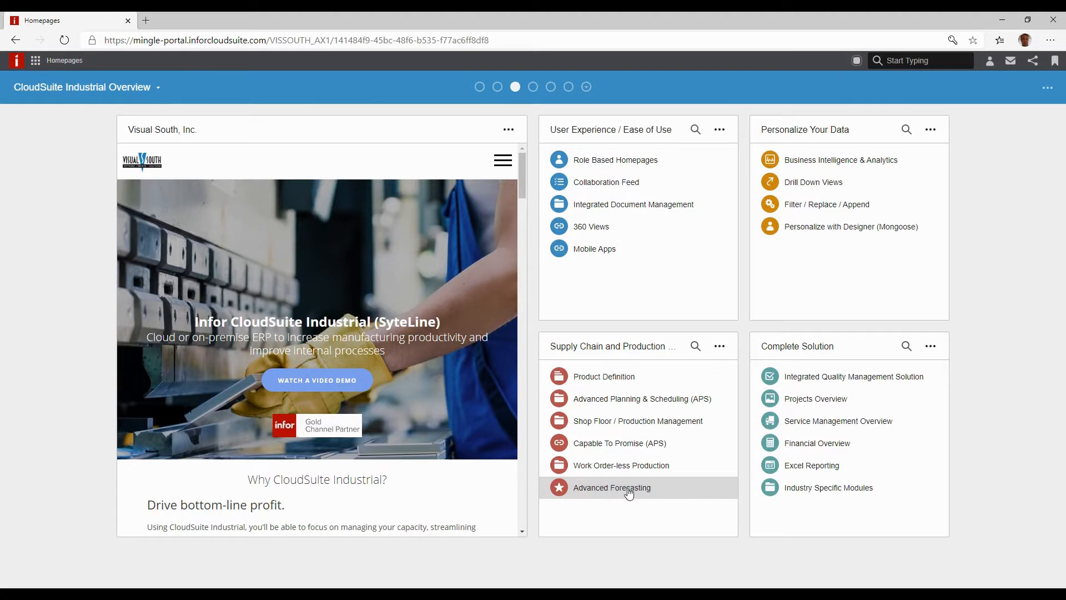
# - Open the Forecast Main form from Advanced Forecasting under Supply Chain and Production
pyautogui.click(611, 488)
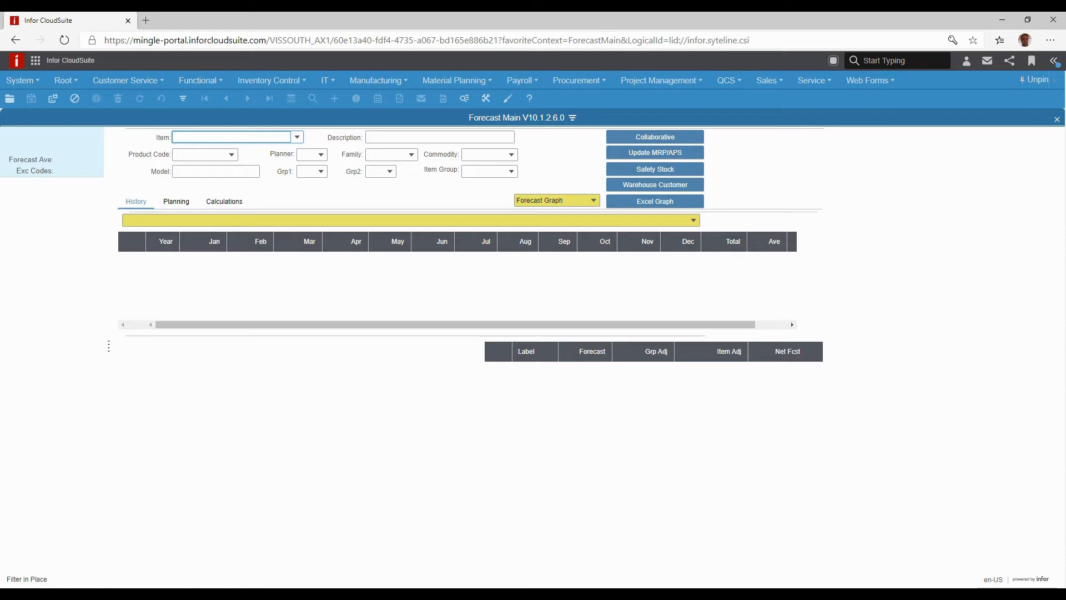
# - Place the cursor in the Item field ready to retrieve forecast records
pyautogui.click(231, 137)
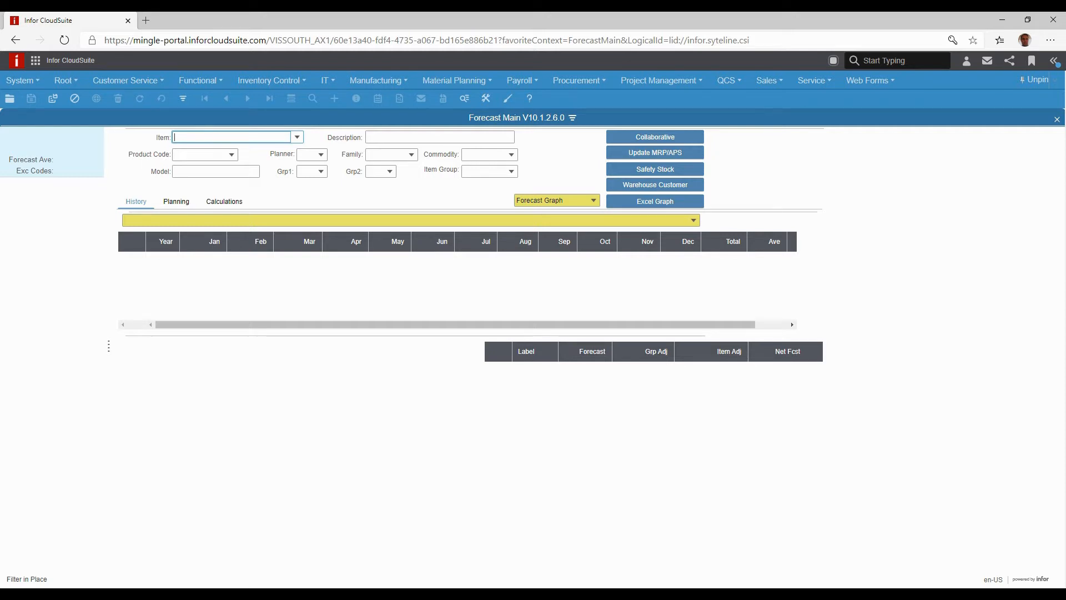
pyautogui.moveTo(459, 148)
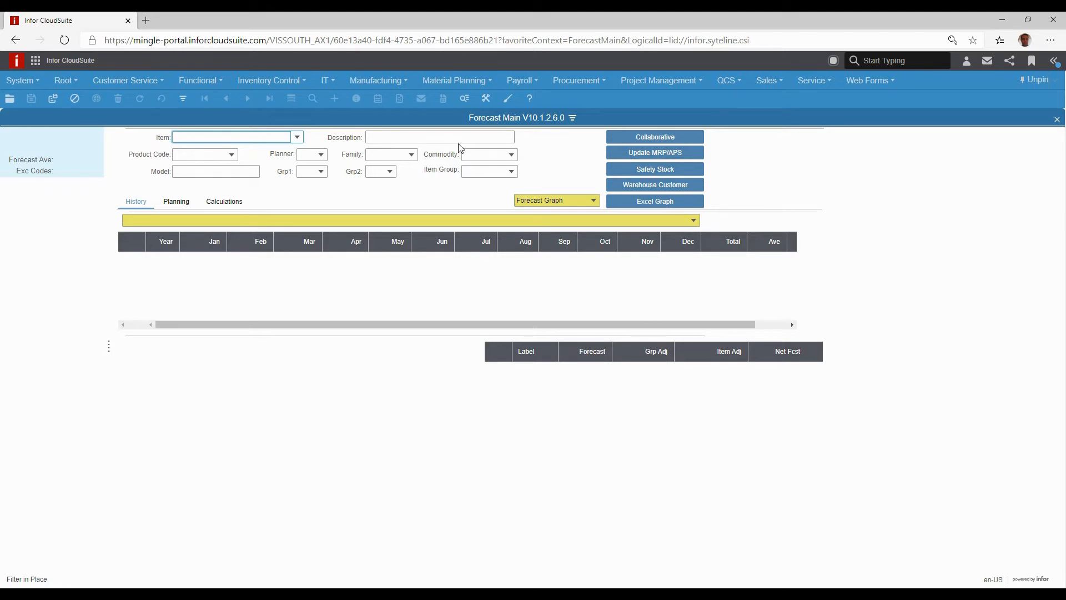
pyautogui.moveTo(333, 118)
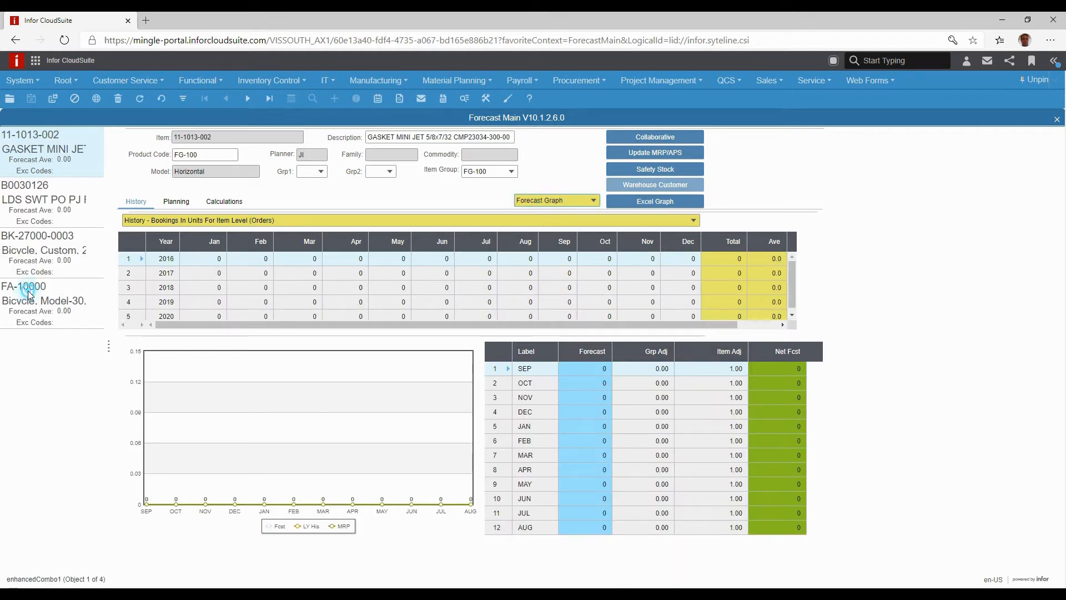
# - Show item FA-10000's forecast record and its Calculations settings
pyautogui.click(23, 286)
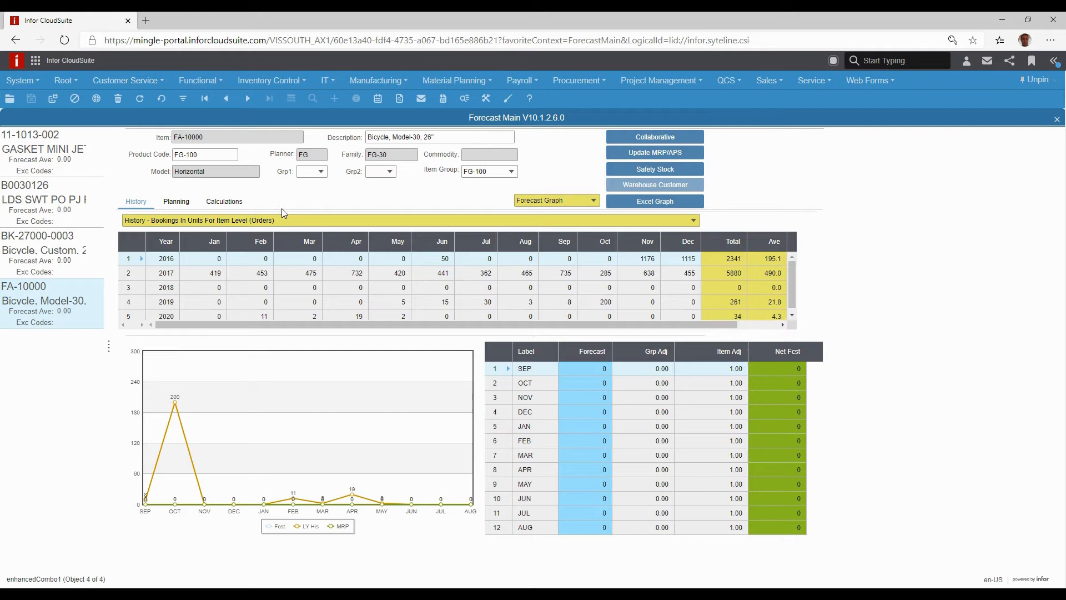
pyautogui.click(224, 201)
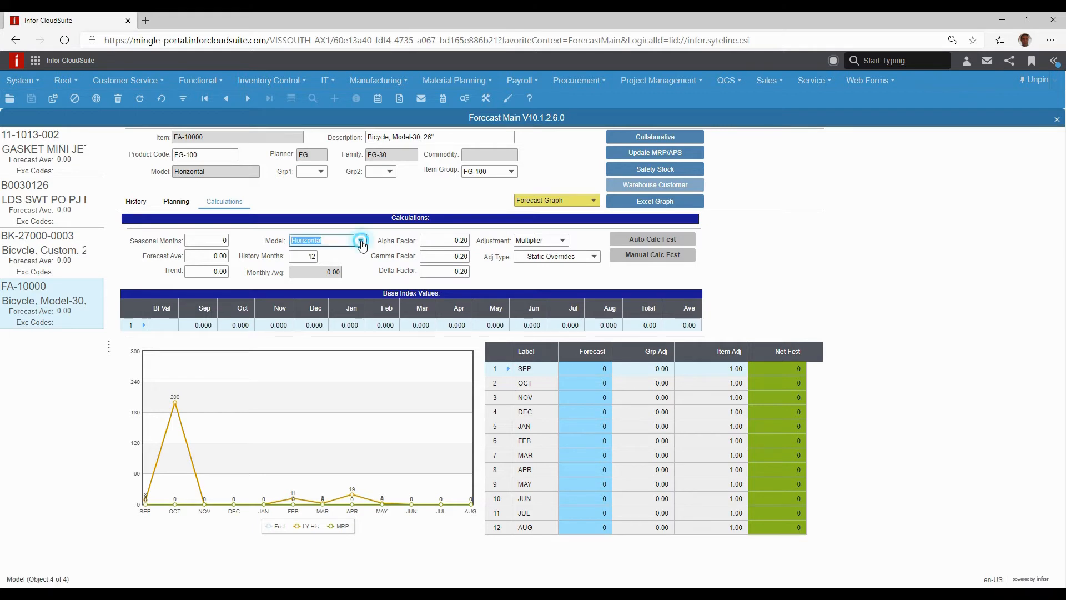
# - List the available forecast models for FA-10000 in the Model dropdown
pyautogui.click(361, 240)
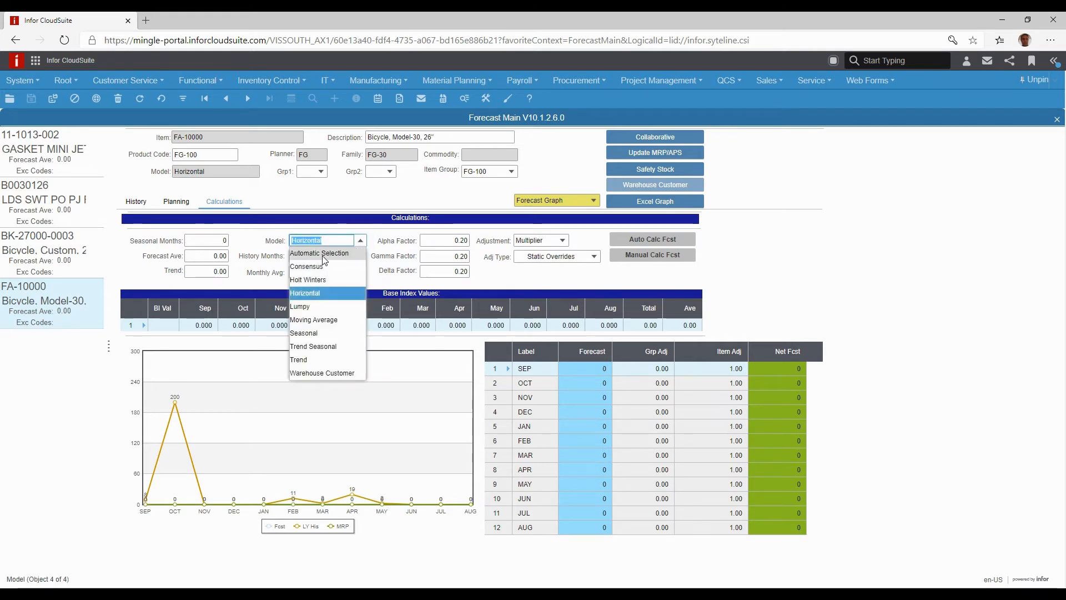
pyautogui.moveTo(326, 283)
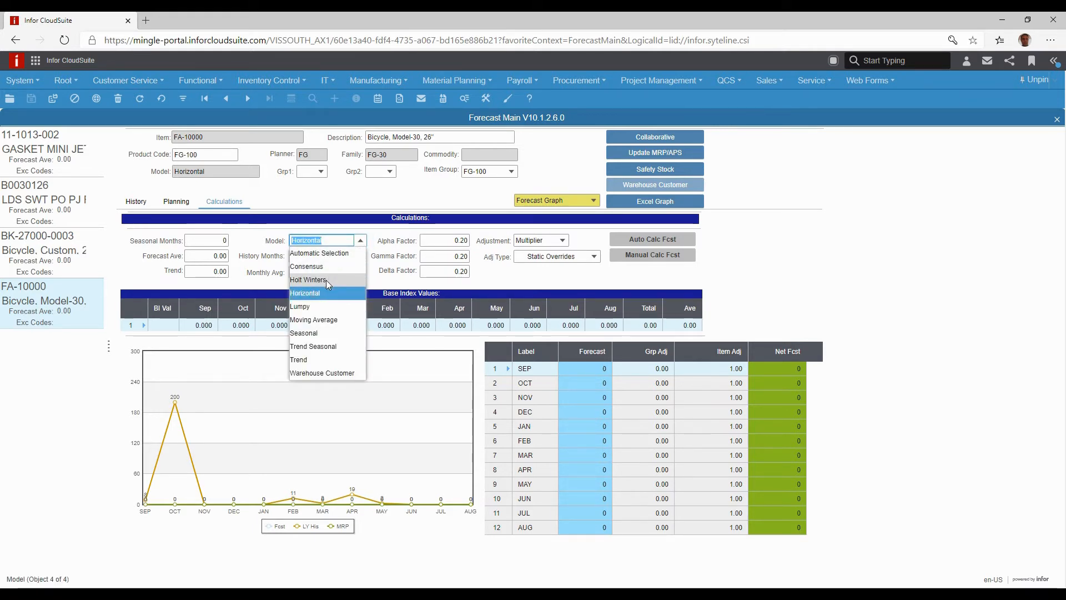
pyautogui.moveTo(304, 332)
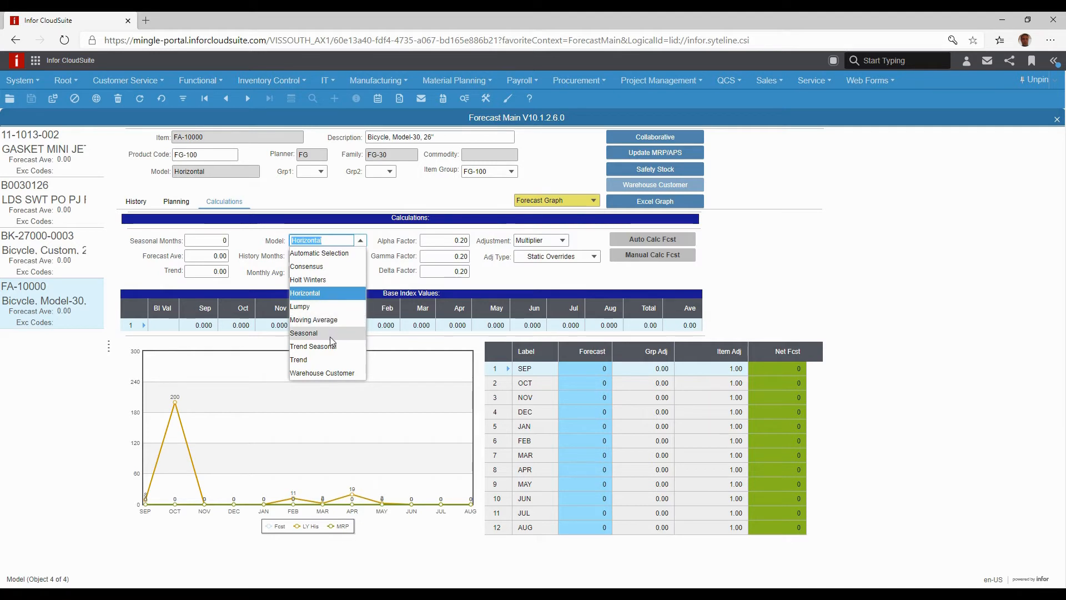
pyautogui.moveTo(322, 373)
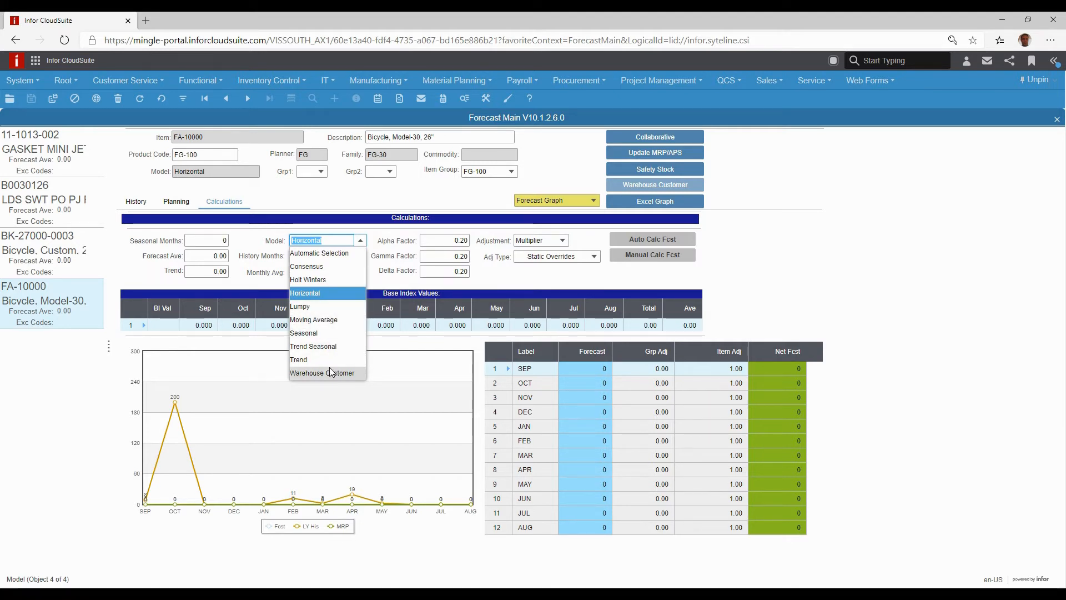
pyautogui.moveTo(307, 279)
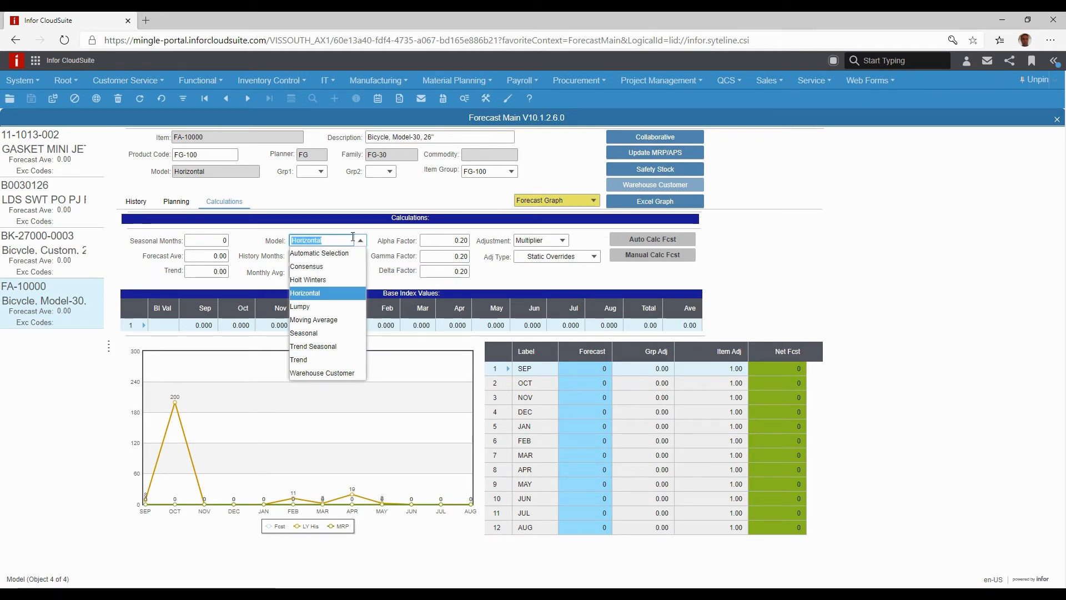
pyautogui.moveTo(318, 253)
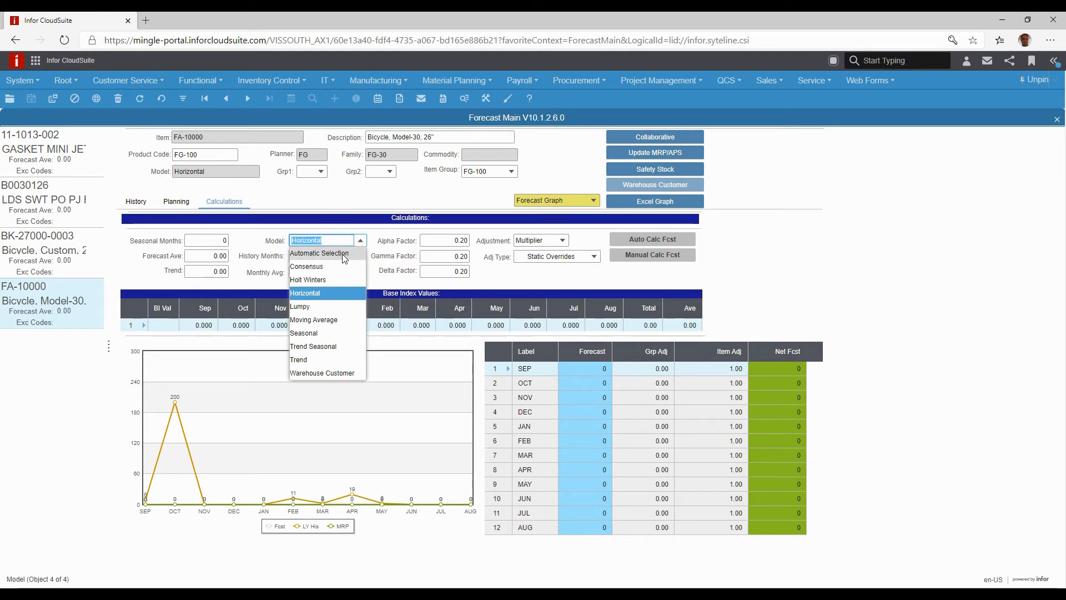
pyautogui.moveTo(347, 256)
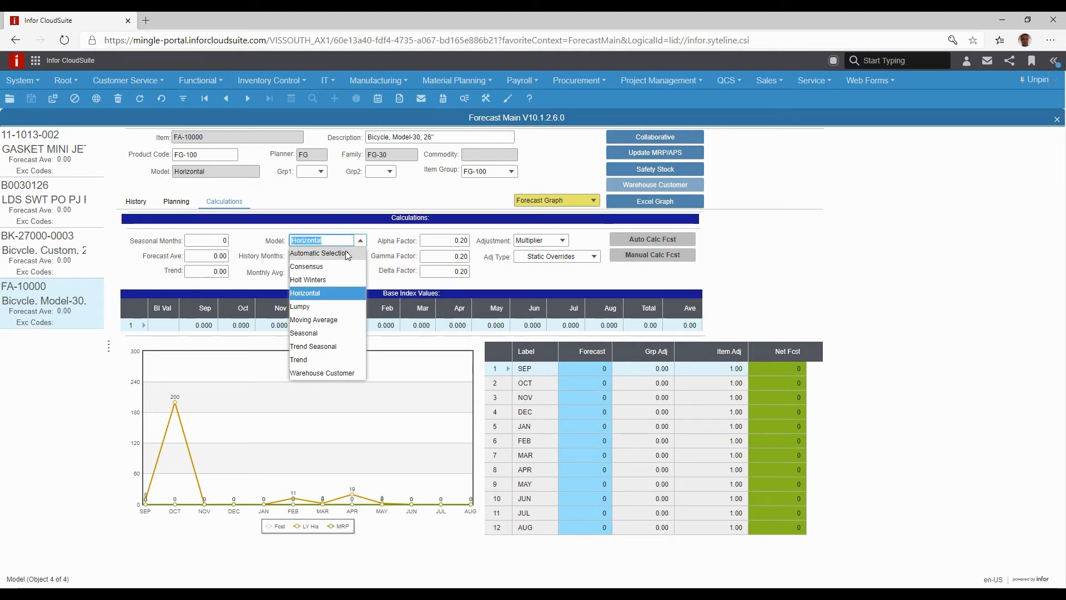
pyautogui.moveTo(333, 263)
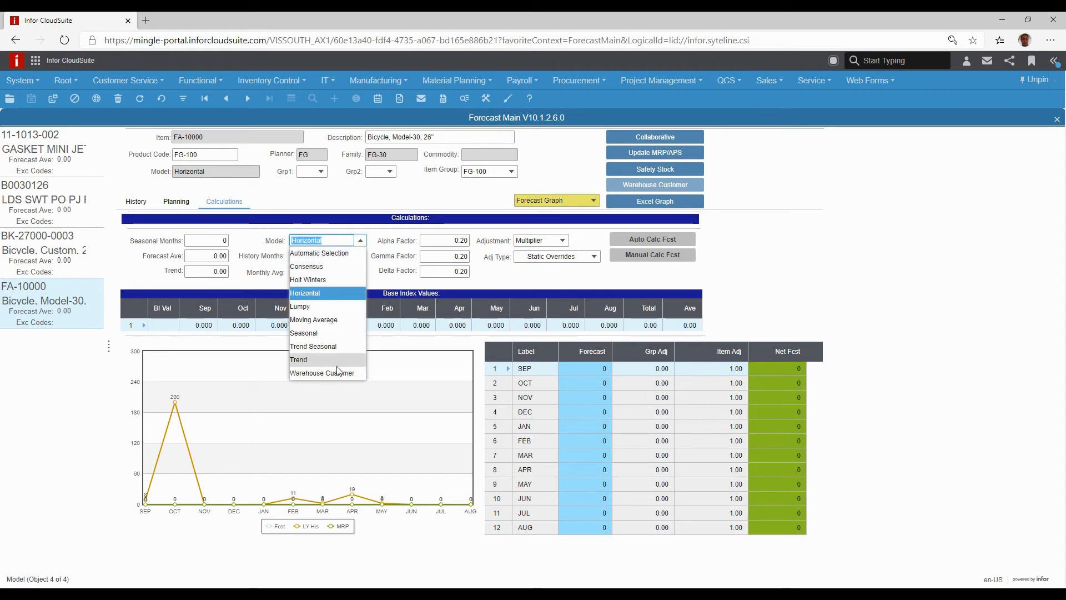
pyautogui.moveTo(360, 260)
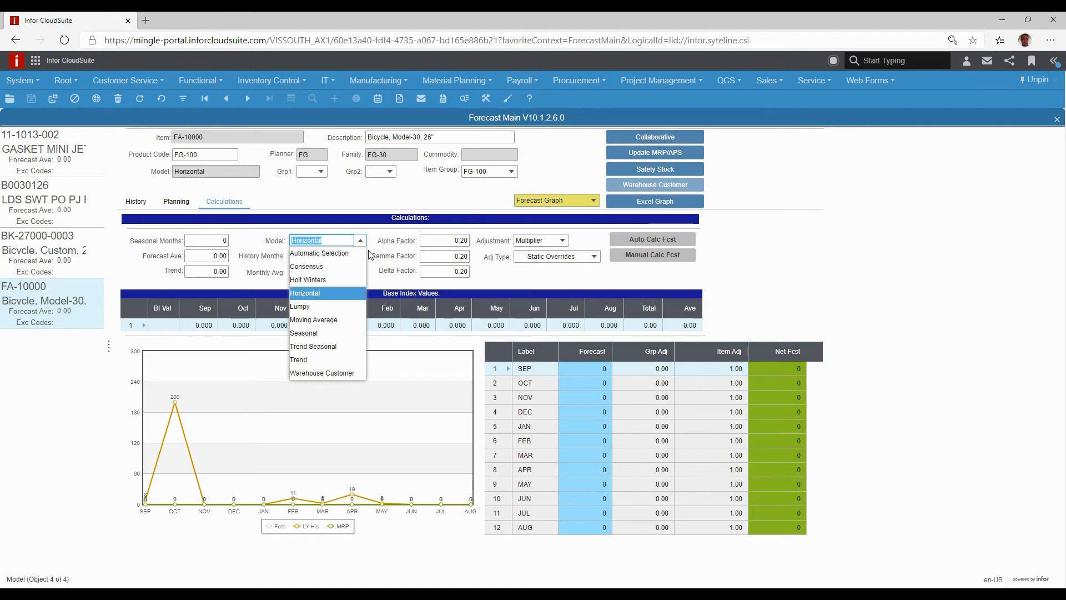
# - Dismiss the Model list, keeping Horizontal with History Months 12
pyautogui.click(304, 292)
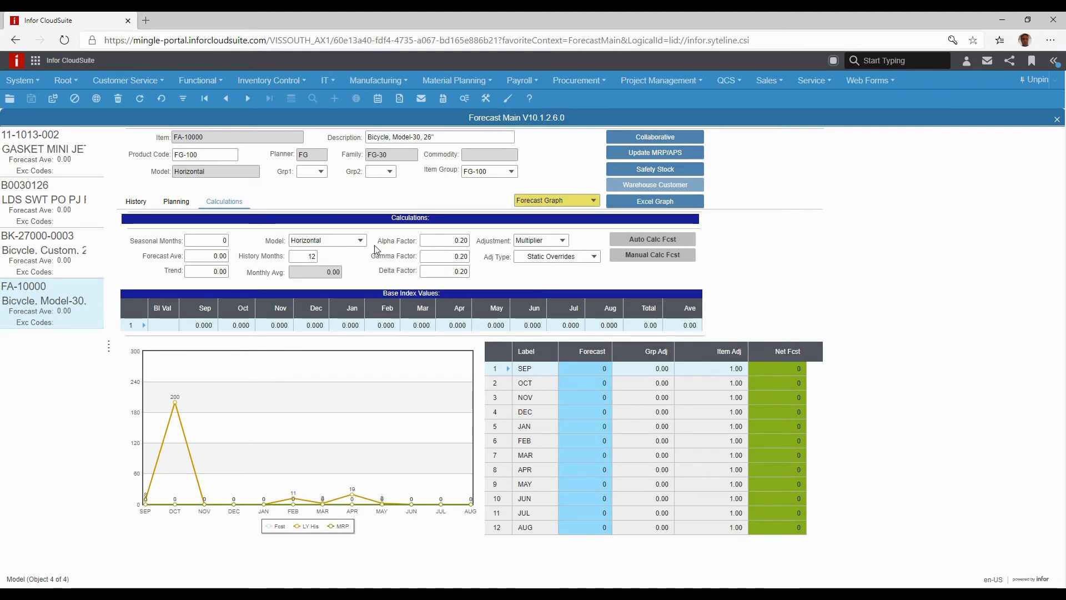
pyautogui.moveTo(397, 267)
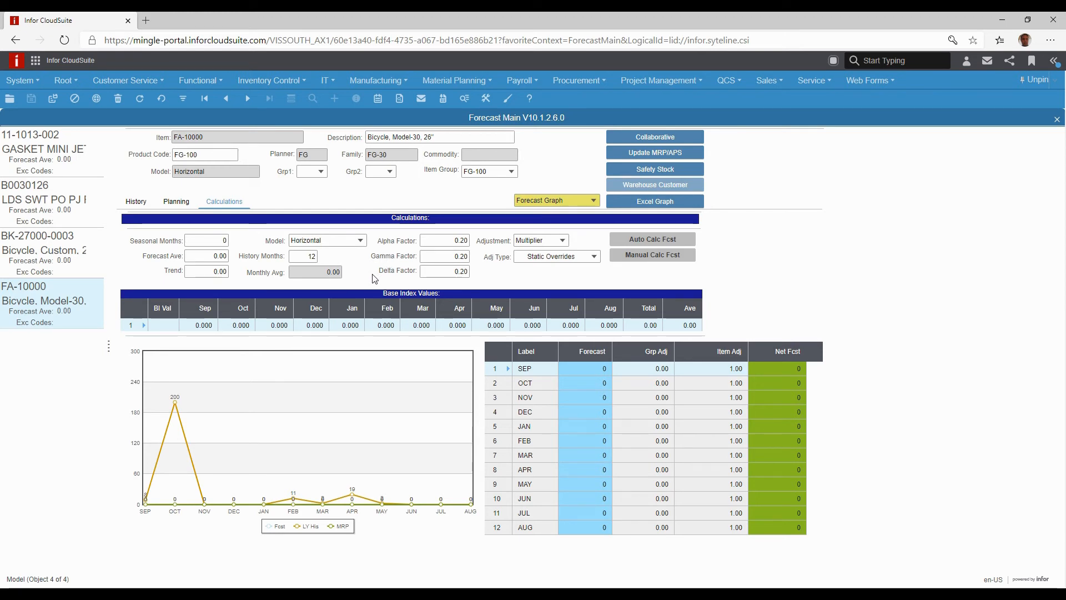
pyautogui.moveTo(393, 250)
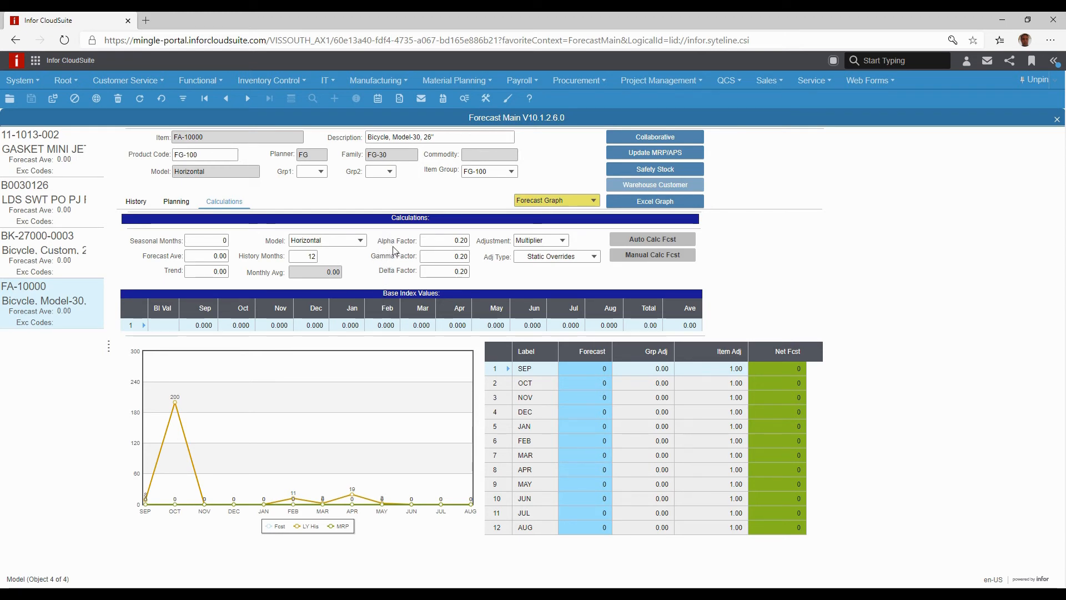
pyautogui.moveTo(466, 192)
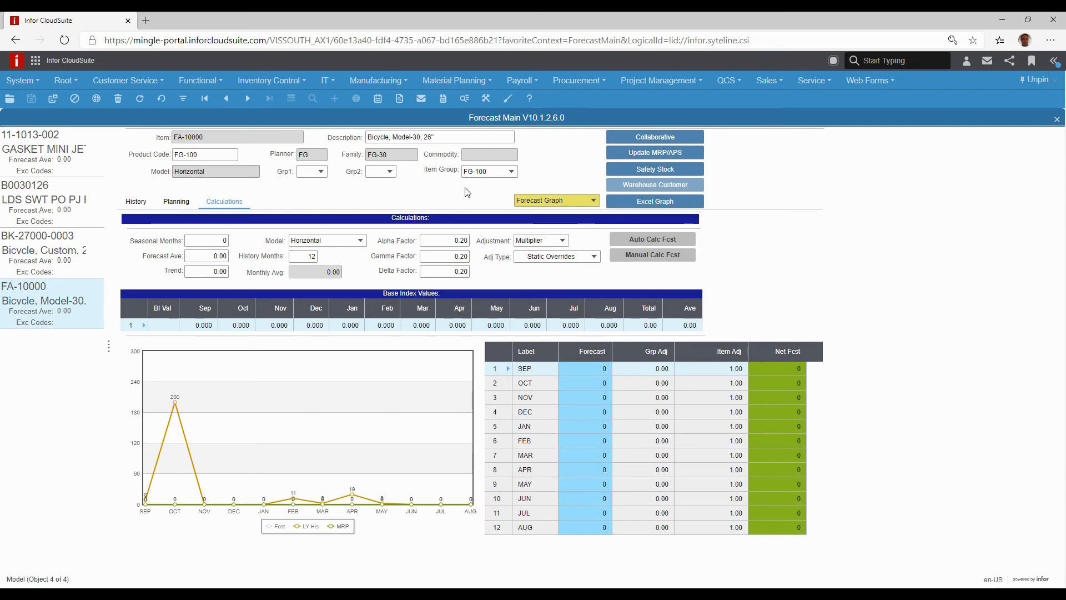
pyautogui.moveTo(456, 196)
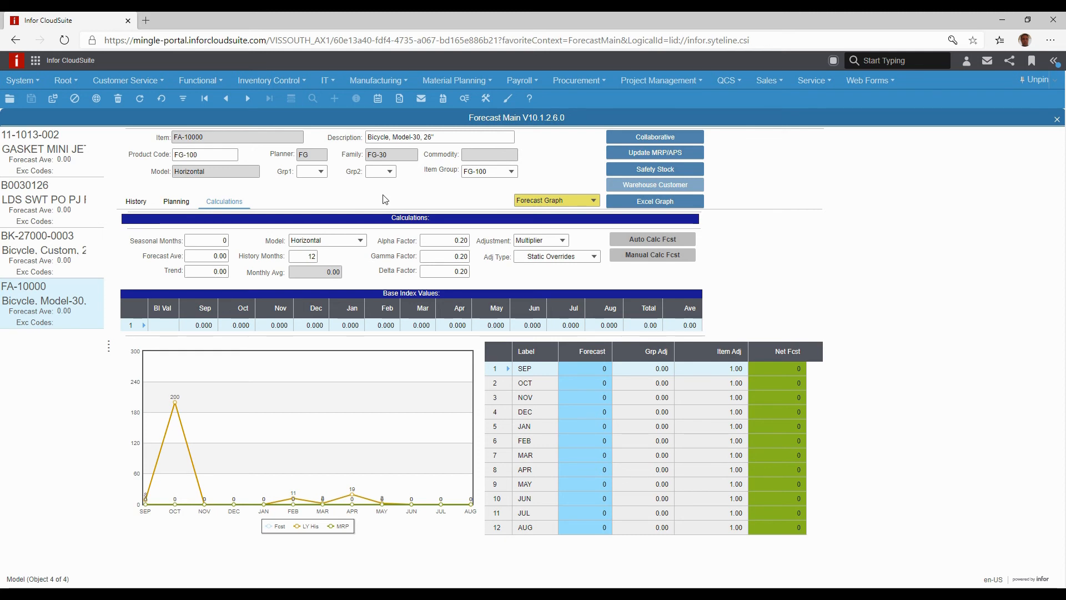
pyautogui.moveTo(562, 195)
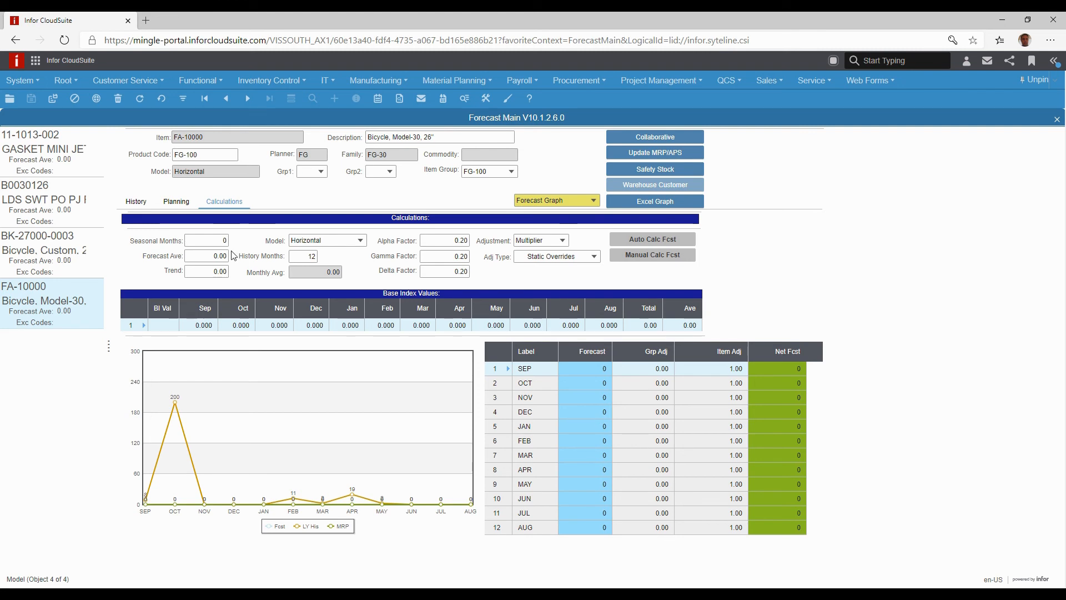
pyautogui.moveTo(745, 277)
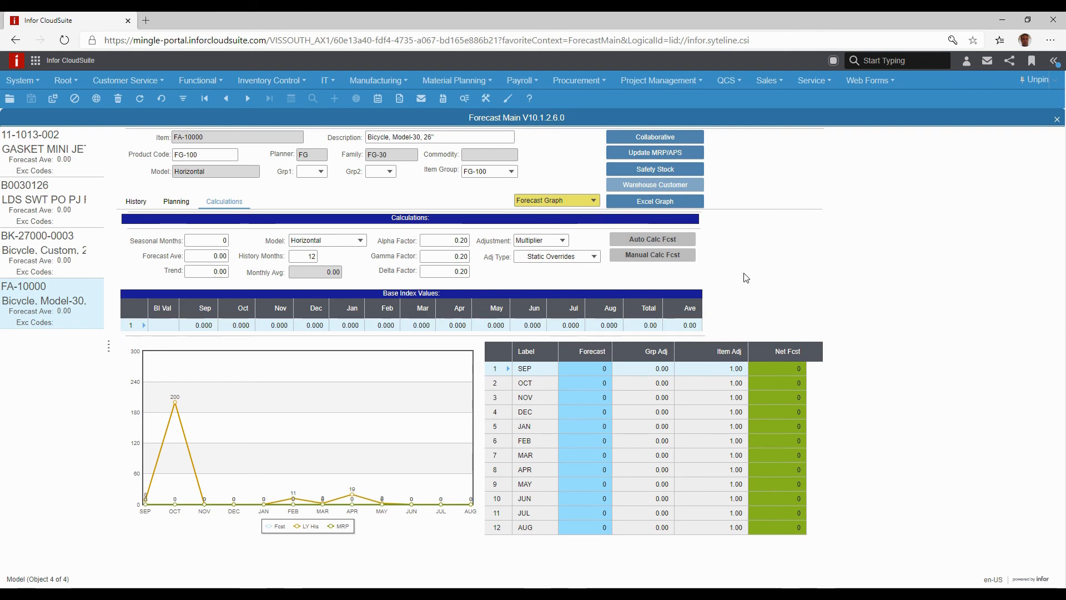
pyautogui.moveTo(729, 307)
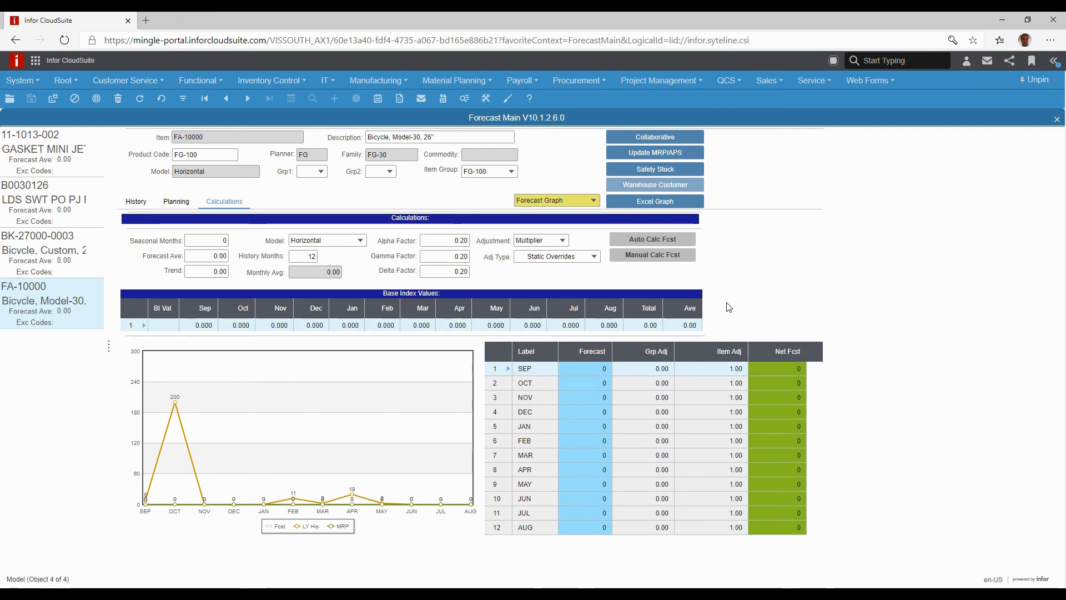
pyautogui.moveTo(723, 293)
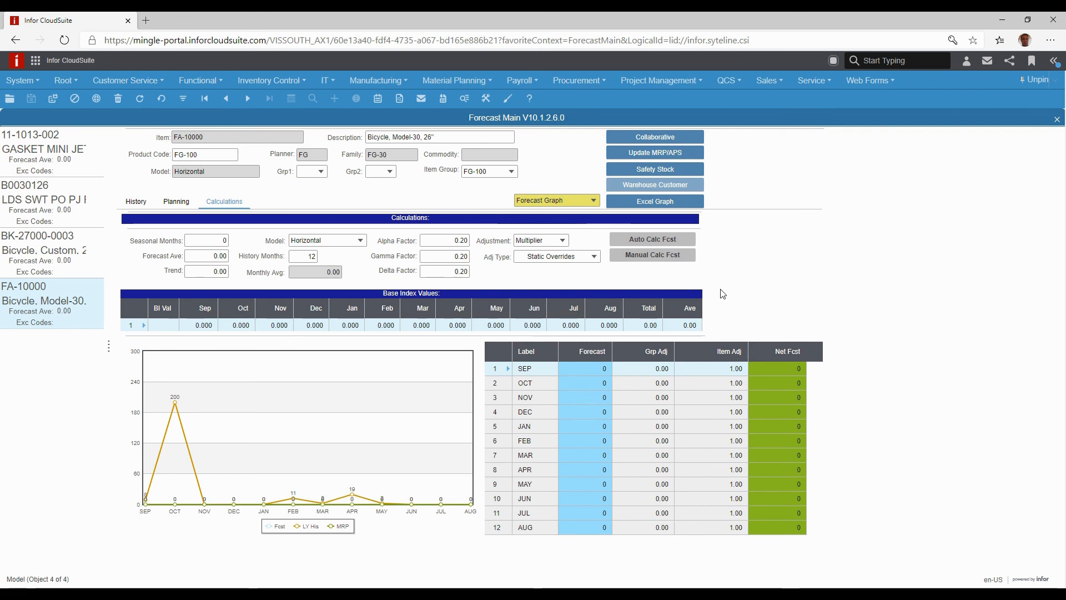